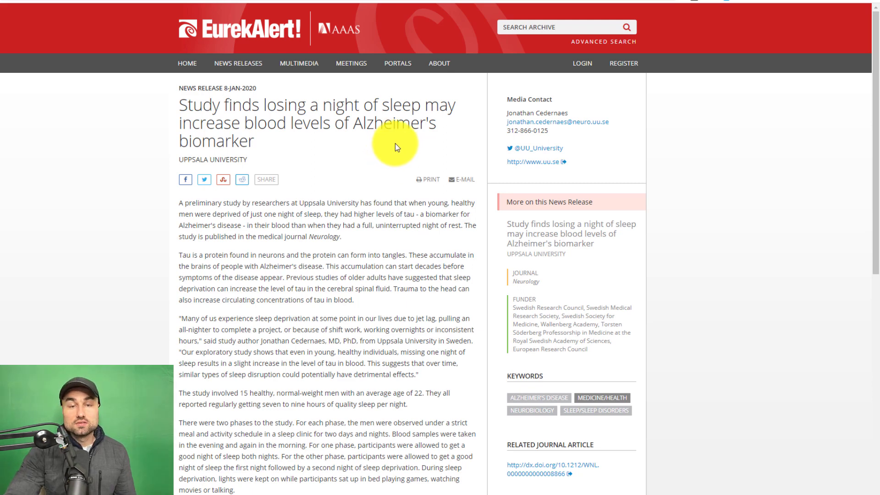
pyautogui.scroll(-3)
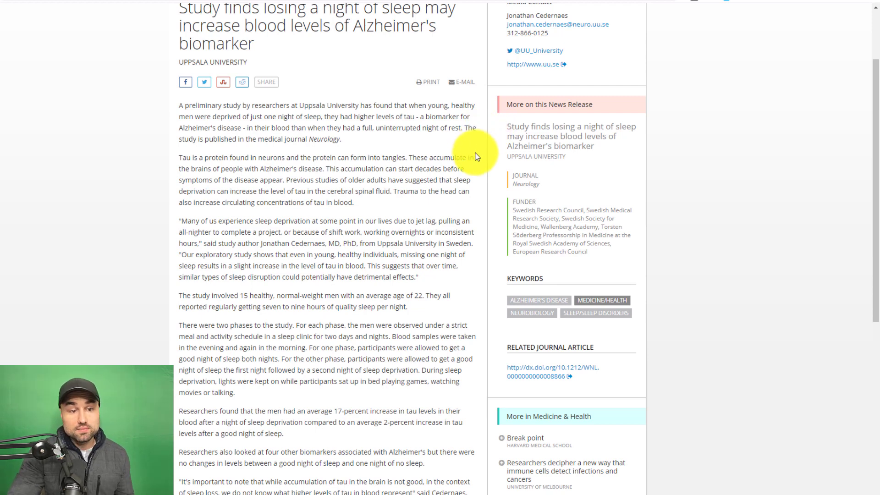
pyautogui.scroll(-3)
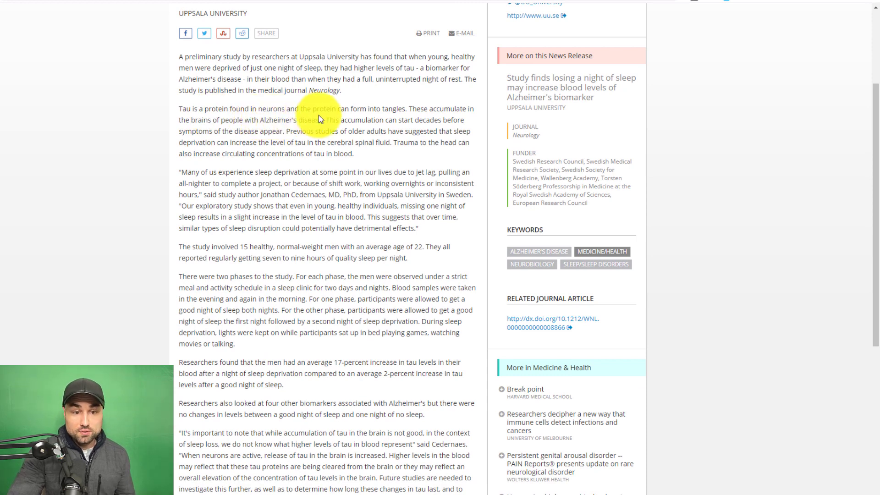
pyautogui.moveTo(431, 119)
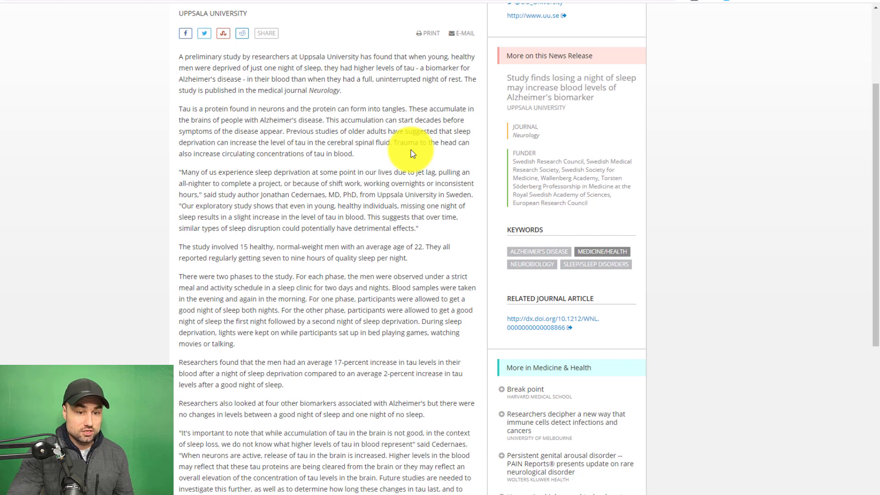
pyautogui.scroll(-3)
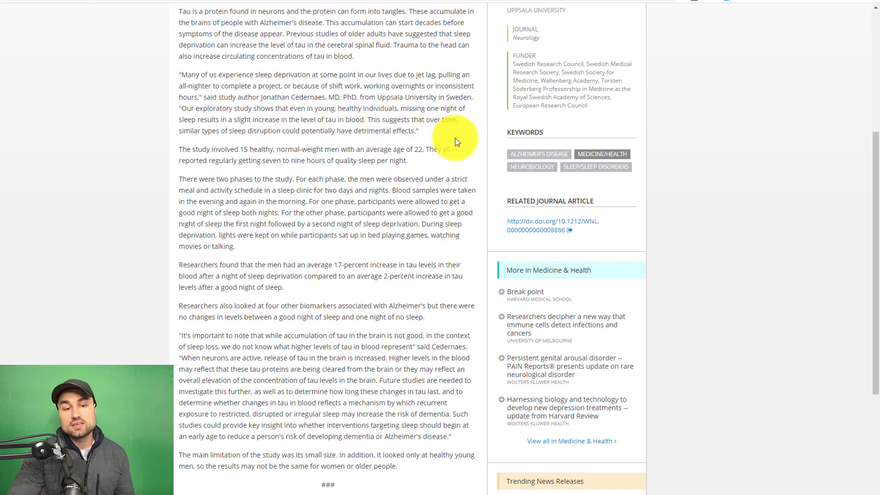
pyautogui.scroll(-3)
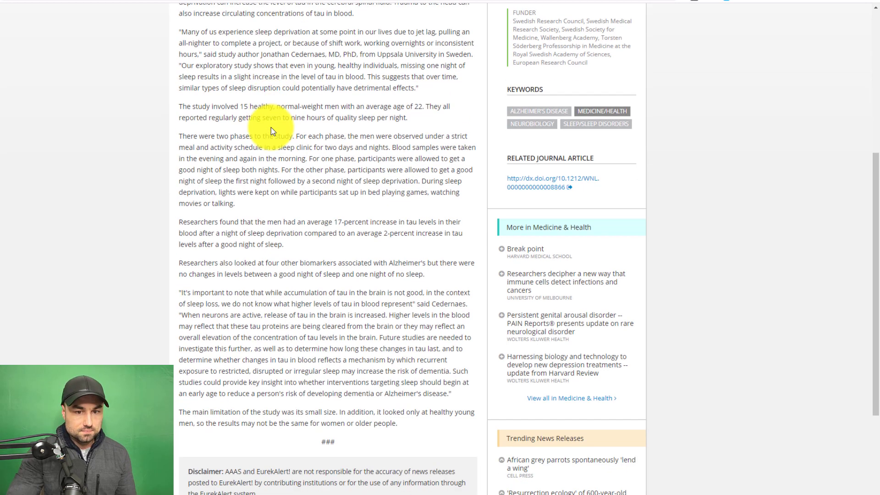
pyautogui.scroll(-3)
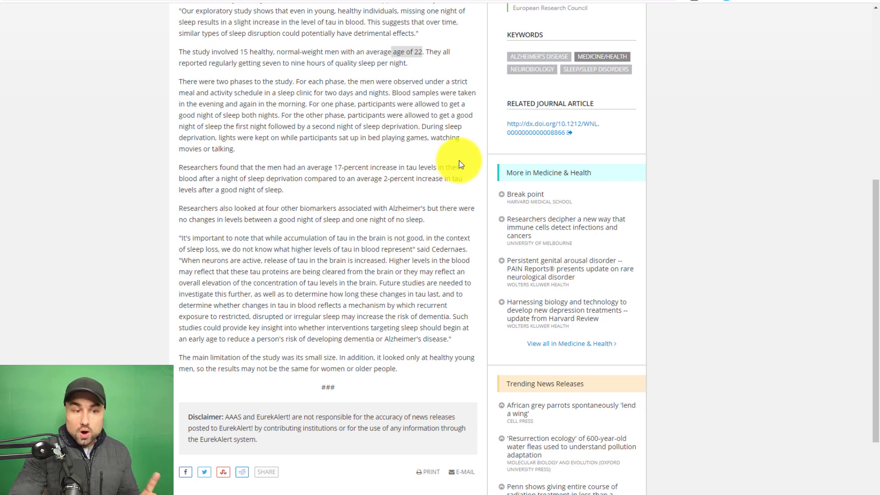
pyautogui.scroll(-3)
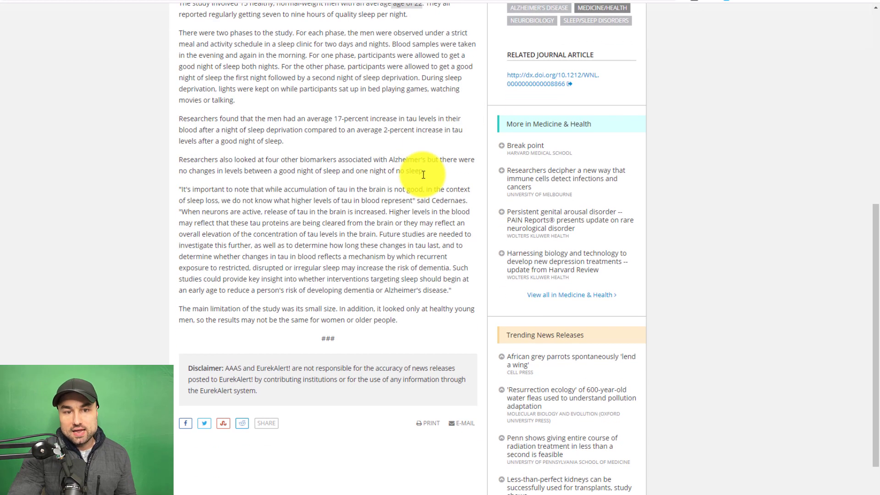
pyautogui.scroll(-3)
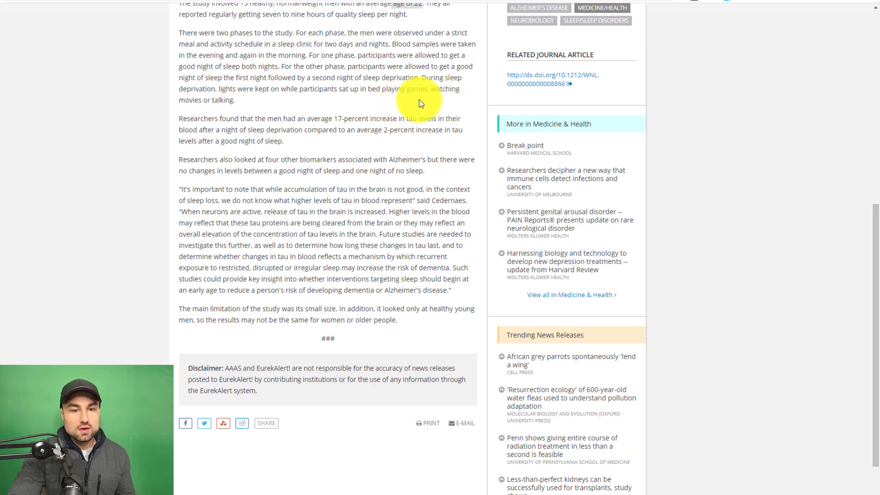
pyautogui.moveTo(425, 109)
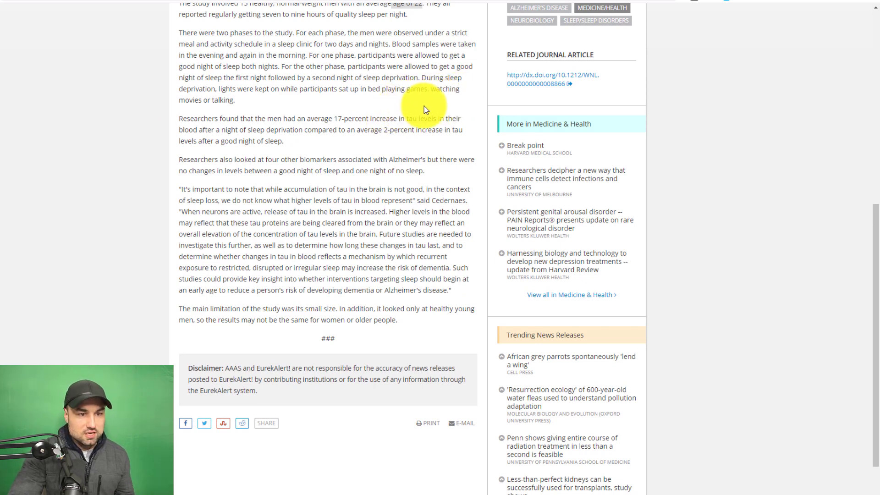
pyautogui.moveTo(443, 112)
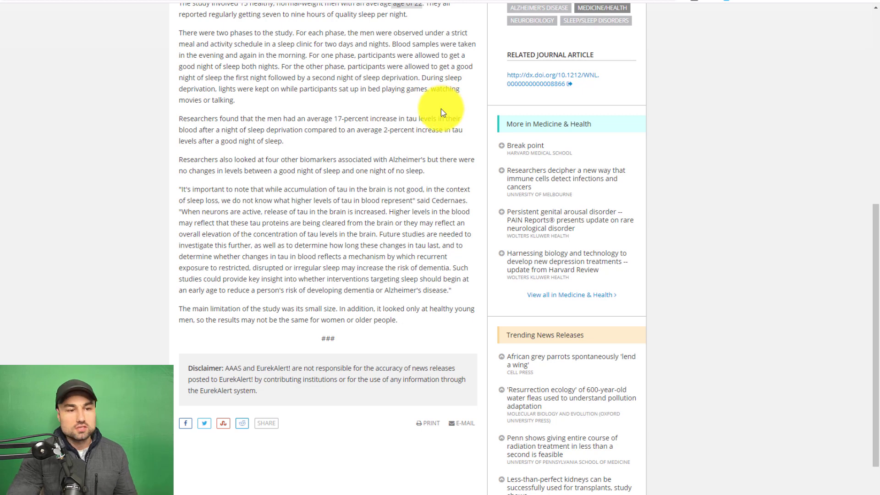
pyautogui.scroll(-3)
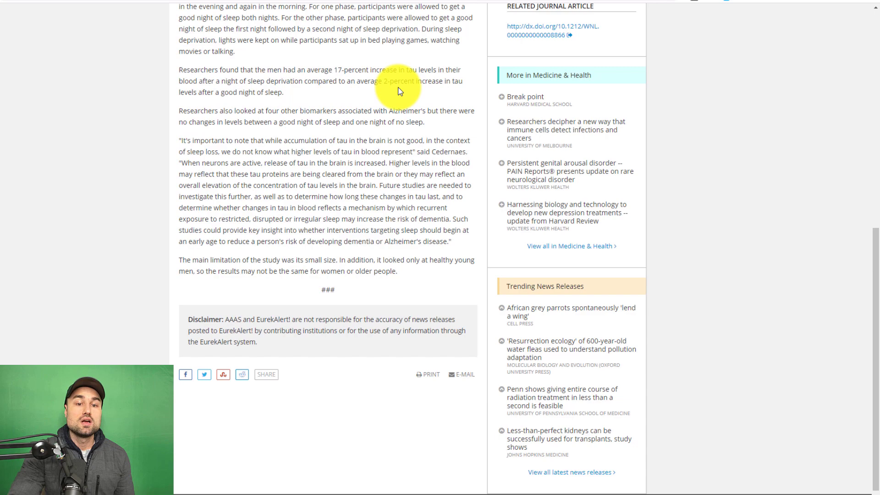
pyautogui.moveTo(270, 93)
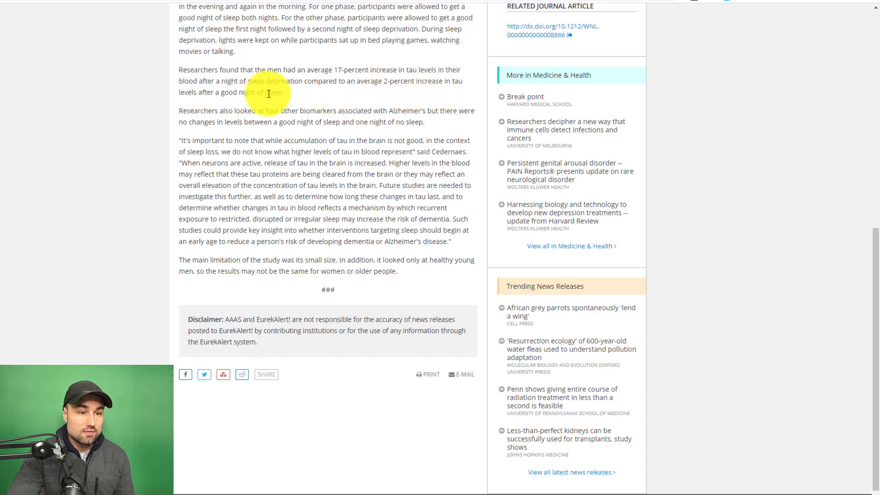